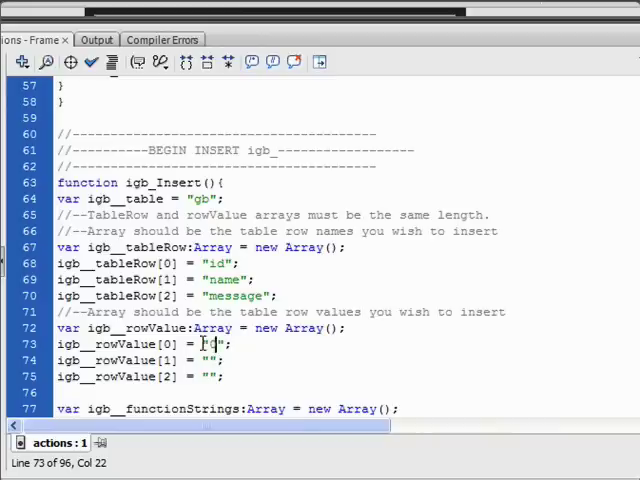
Fill igb_rowValue with "0", name_txt.text and comment_txt.text in the insert function
type("0")
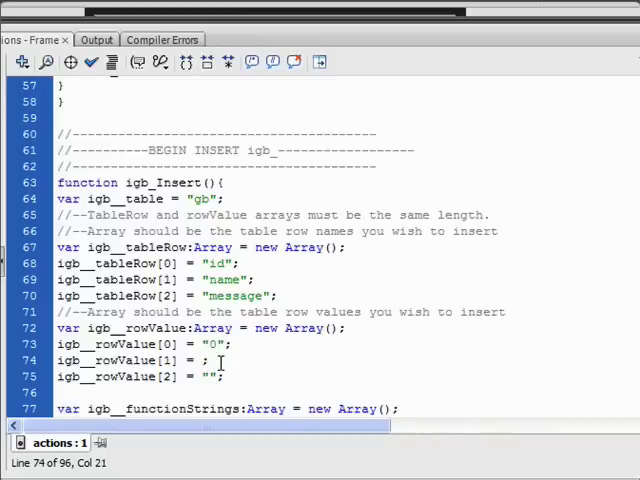
type("name_txt")
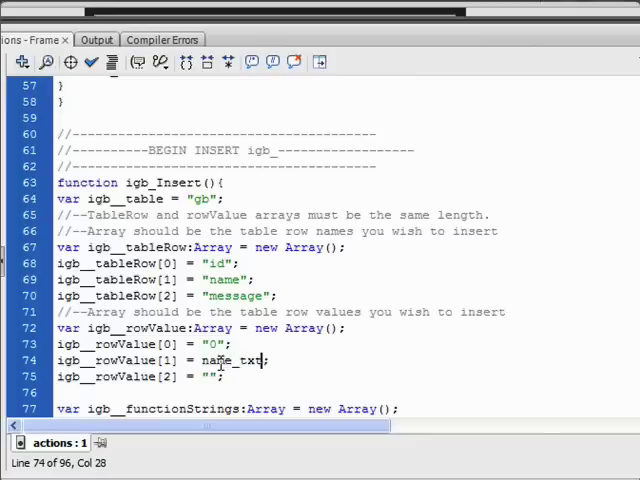
type(".text")
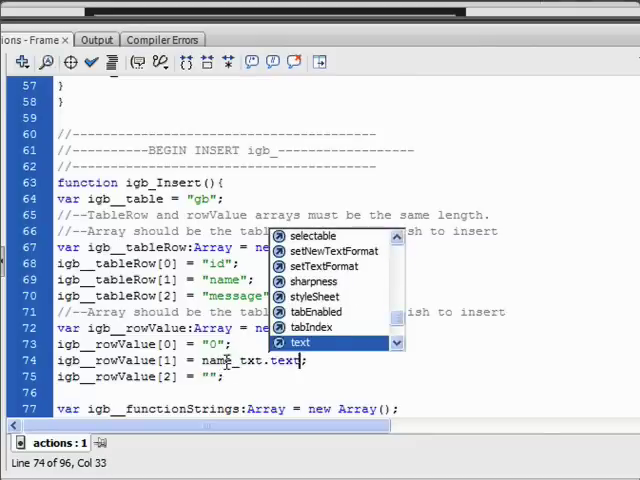
left_click(300, 342)
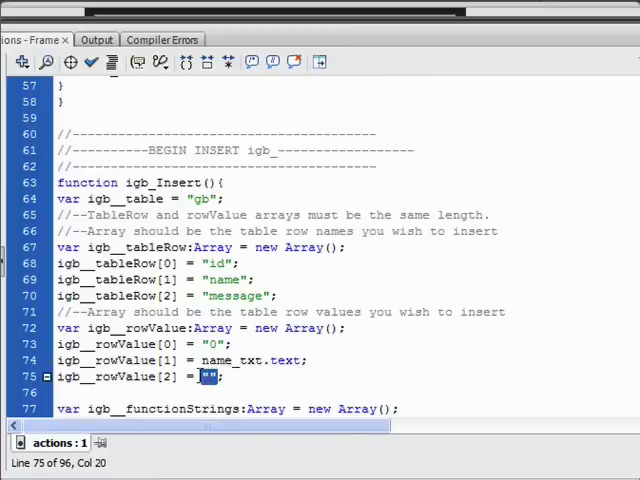
type("comment_txt.text")
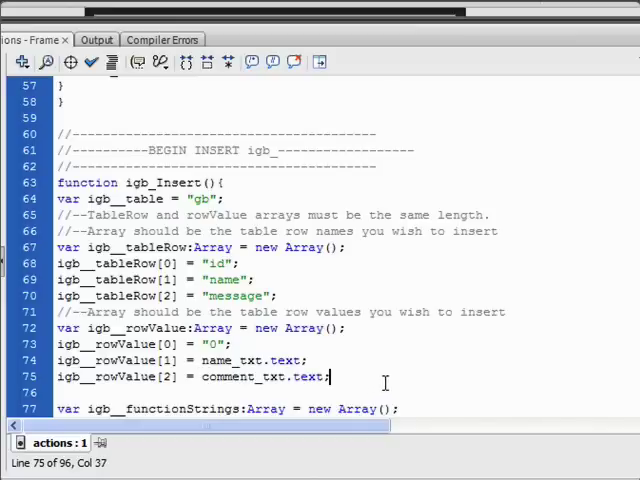
Comment out the test.text line and add comment_txt.text = "" in the return function
scroll("down", 3)
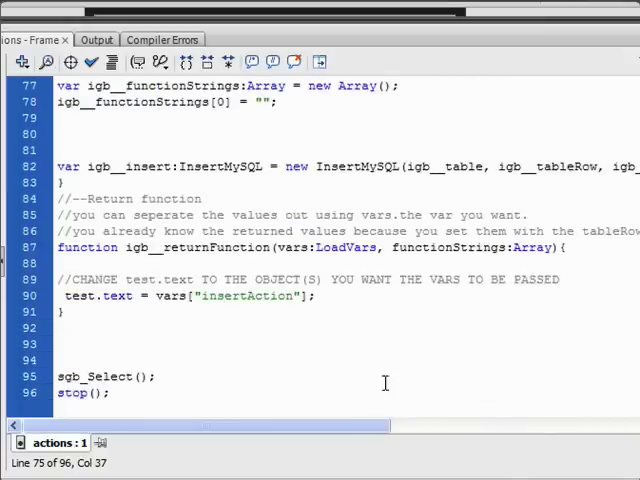
mouse_move(78, 296)
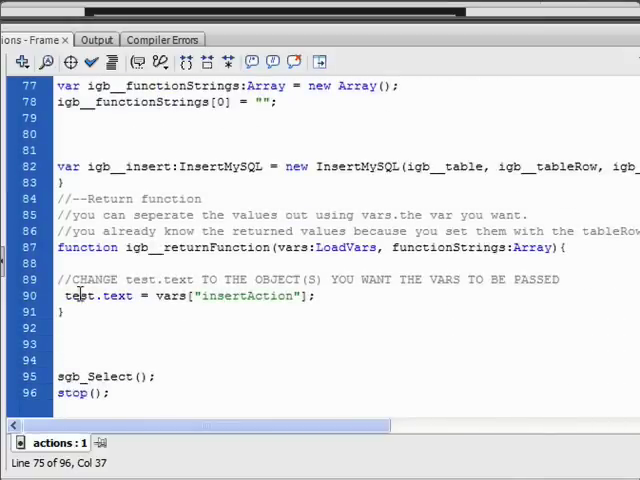
left_click(68, 296)
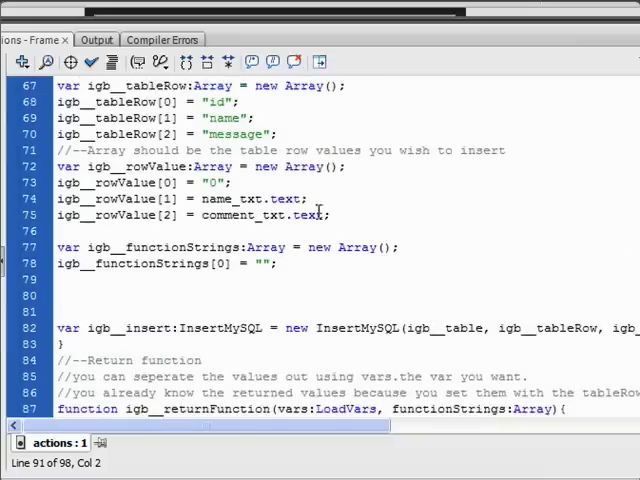
double_click(264, 216)
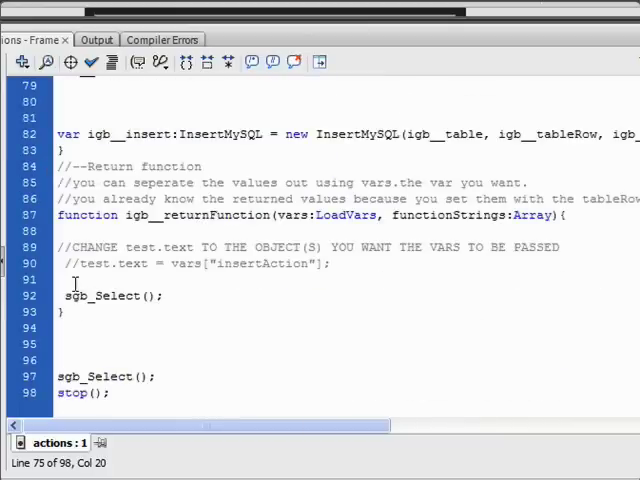
type("comment_txt.text")
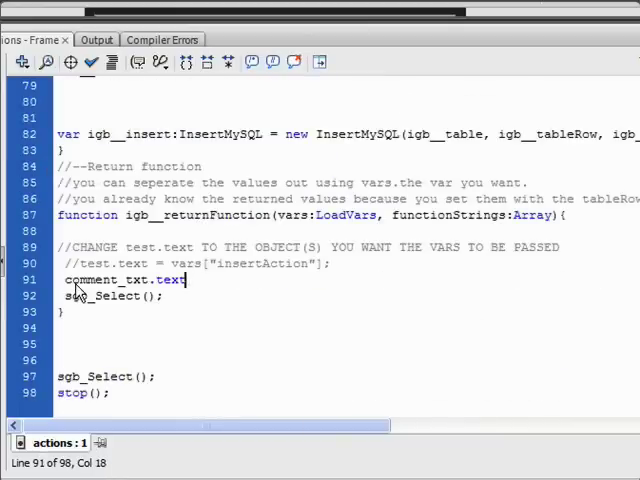
type("= \"\";")
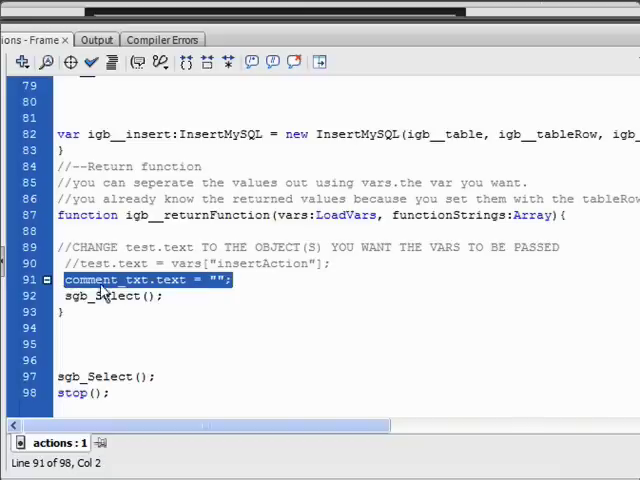
Add lines clearing name_txt.text and entries_txt.text after the comment-clearing line
left_click(176, 280)
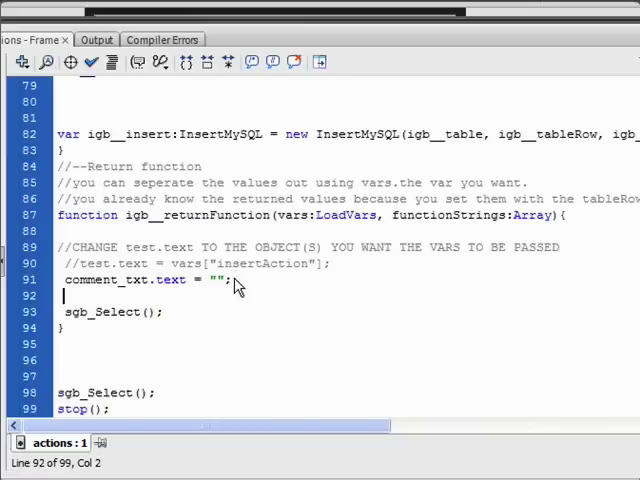
type("name_txt.text = \"\";")
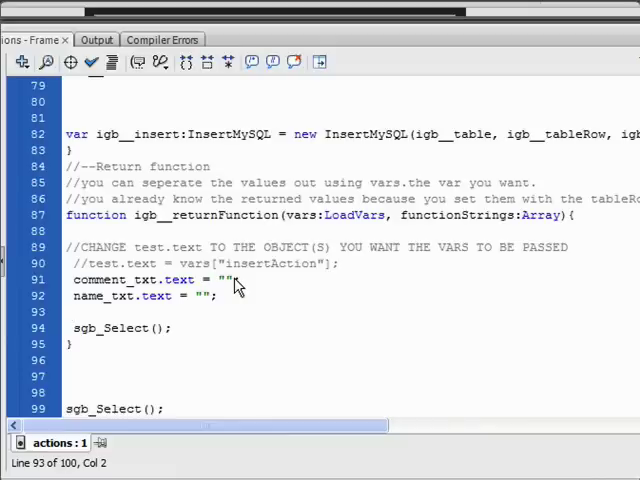
type("entries_txt.")
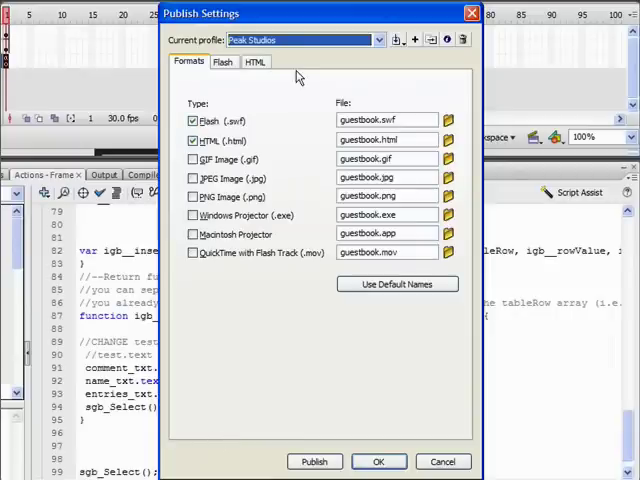
Review the Flash publish settings (Flash Player 9, ActionScript 2.0) and confirm them
left_click(222, 62)
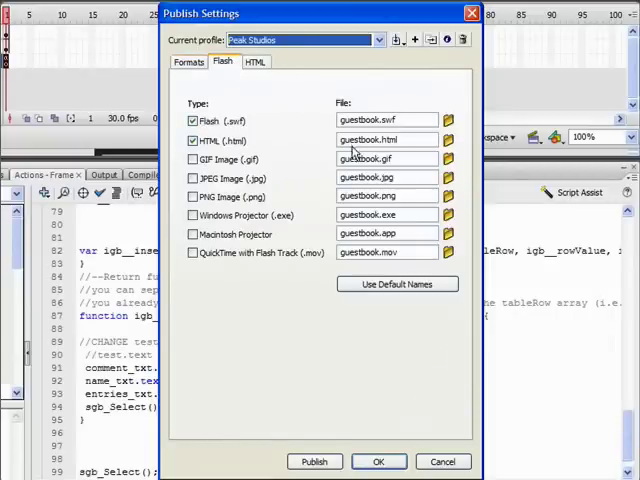
left_click(420, 174)
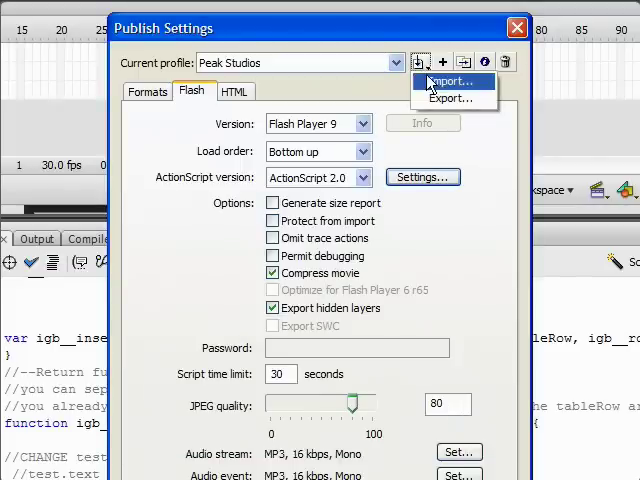
left_click(452, 80)
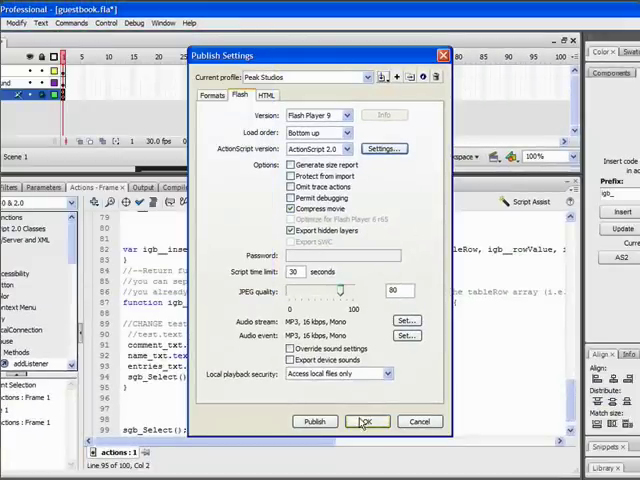
left_click(366, 420)
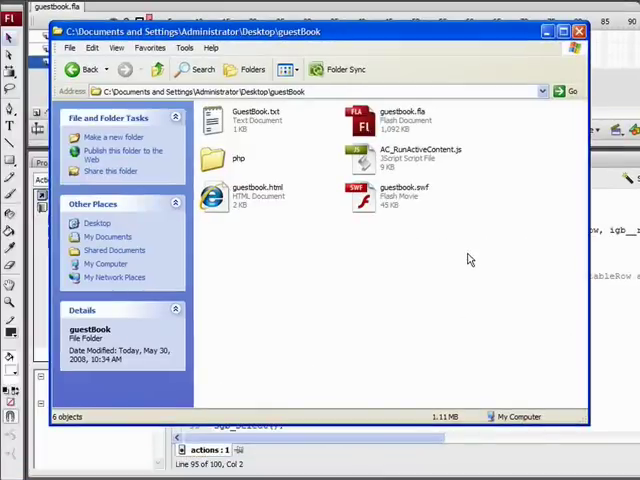
Open the php folder and confirm deleting db_connect.php
double_click(238, 160)
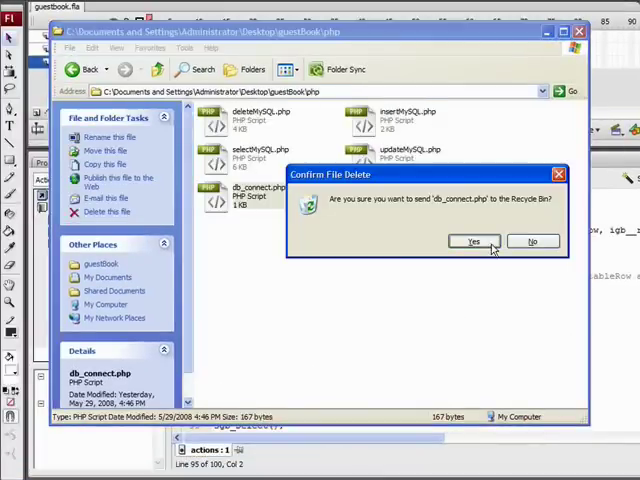
left_click(472, 240)
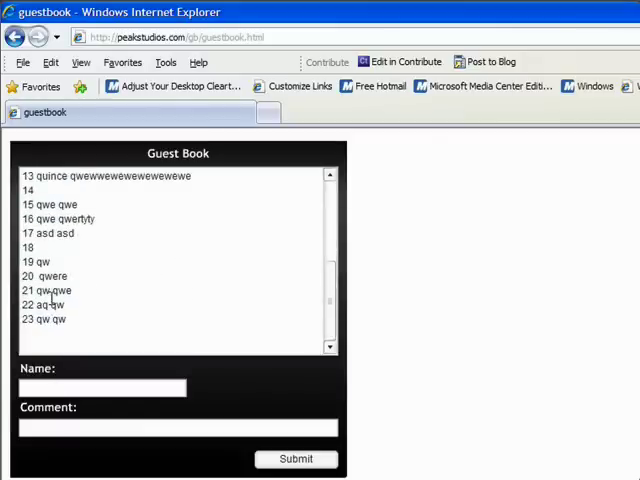
mouse_move(78, 344)
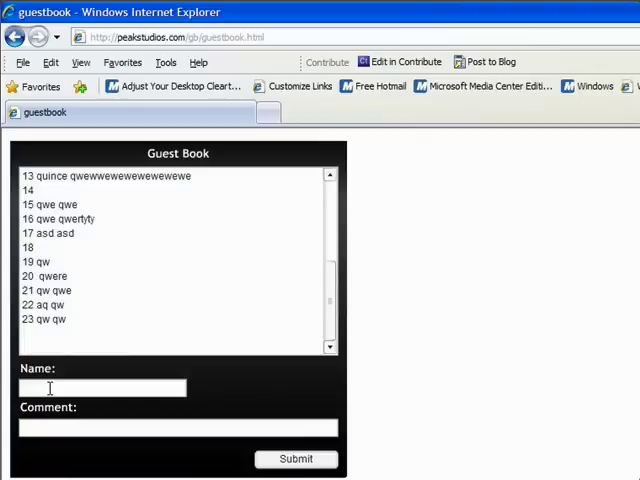
Enter the test name "qw" in the live guestbook's Name field
type("qw")
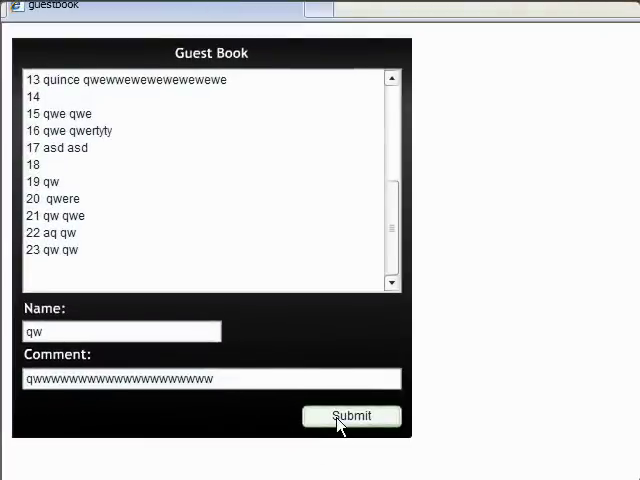
mouse_move(256, 404)
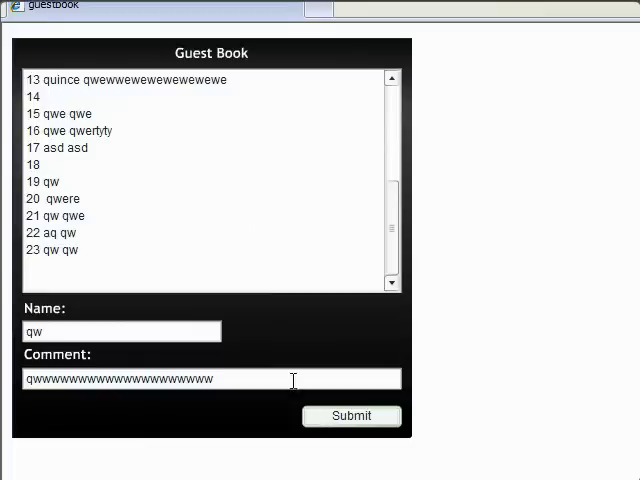
mouse_move(188, 332)
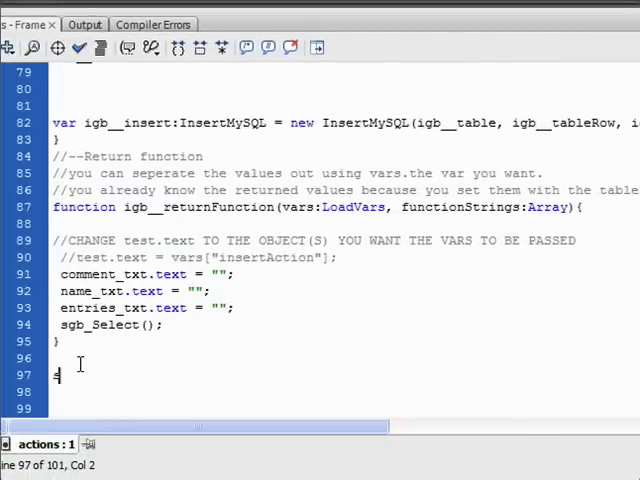
Write submit_btn.onRelease = function(){ igb_Insert(); } below the return function
type("sybm")
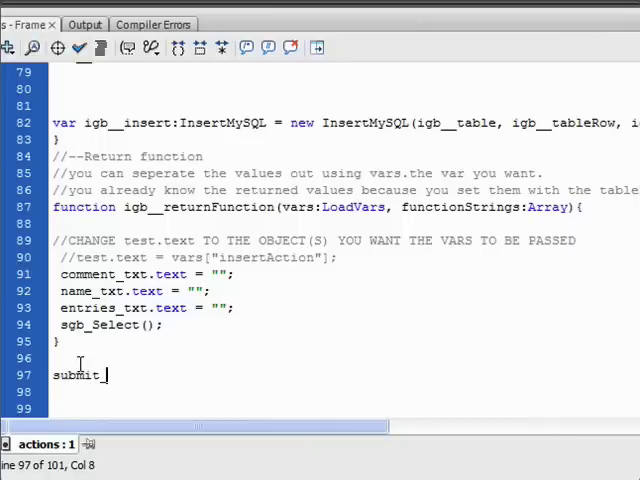
type("btn.on")
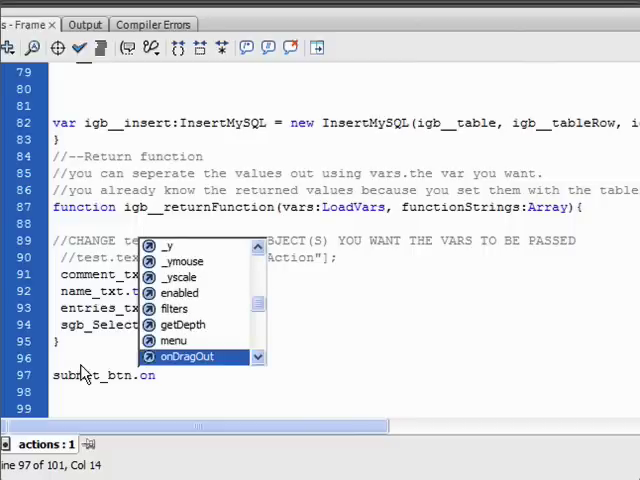
type("Release =")
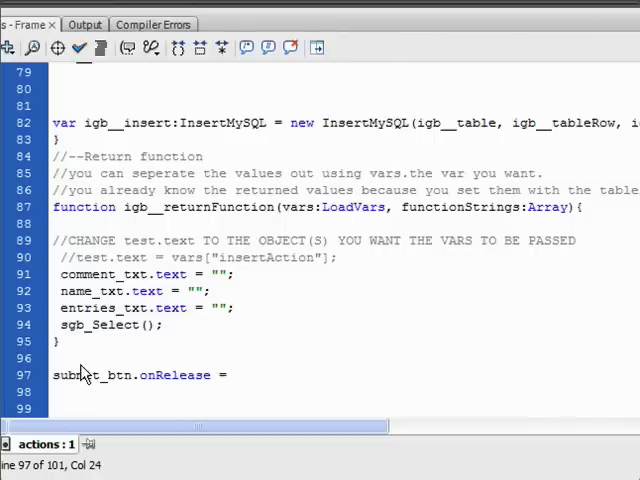
type("function")
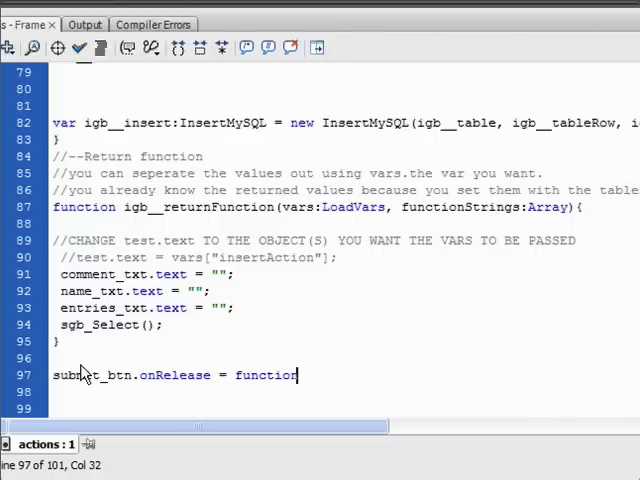
type("(){")
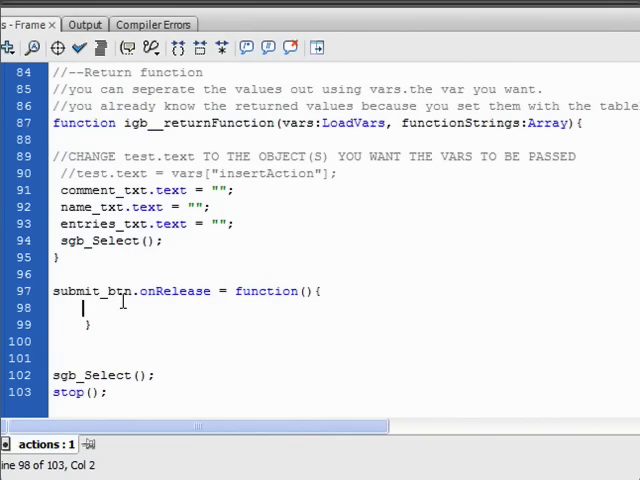
type("igb_Insert();")
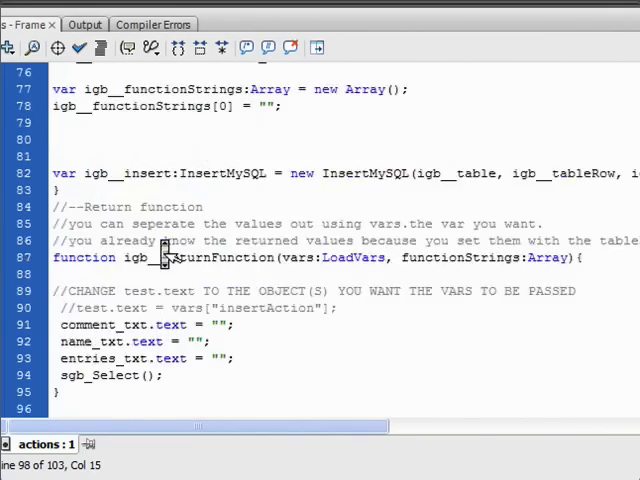
Add an empty if(){ } else{ skeleton at the top of igb_Insert
scroll("down", 3)
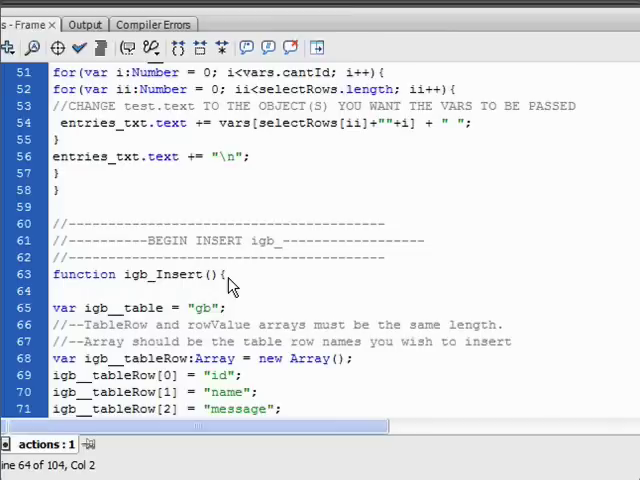
type("if(){")
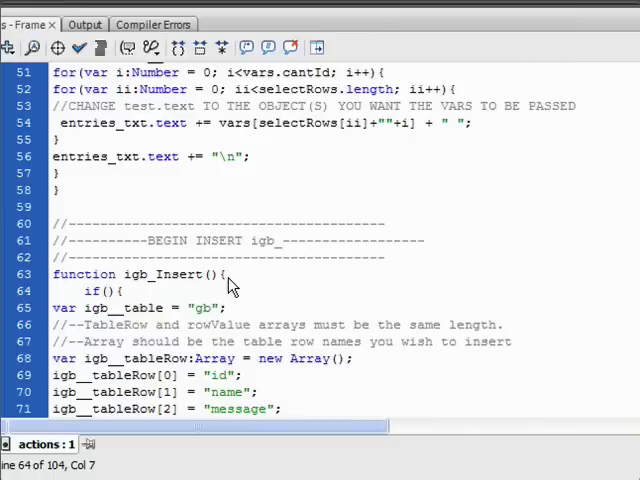
type("}")
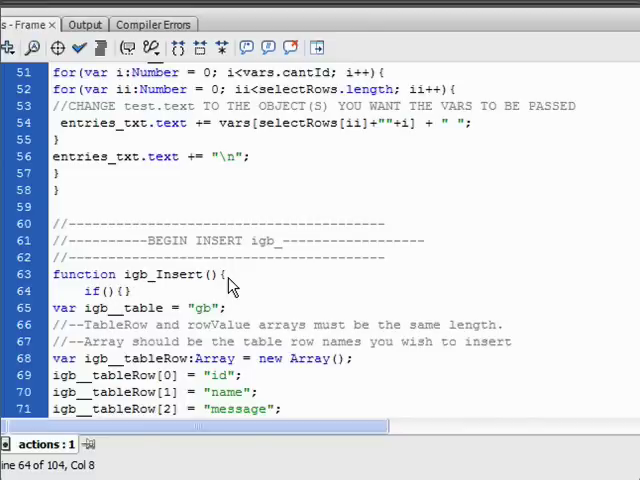
type("else{")
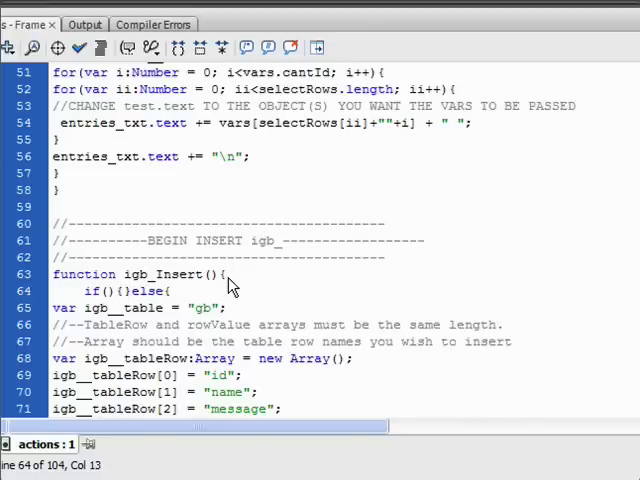
left_click(120, 292)
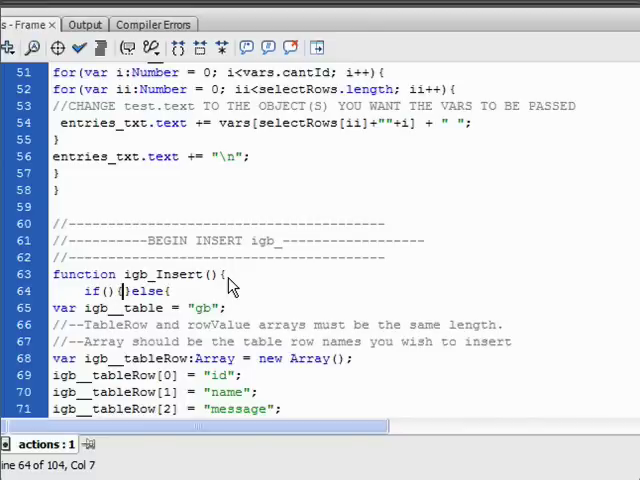
Fill the condition with name_txt.text == "" || comment_txt.text == ""
scroll("down", 3)
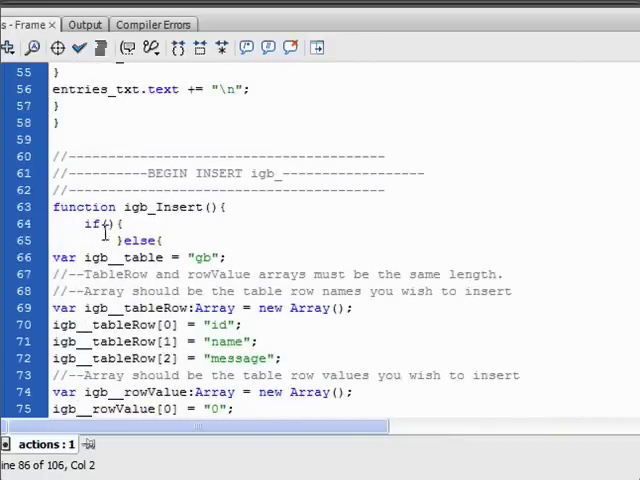
type("han")
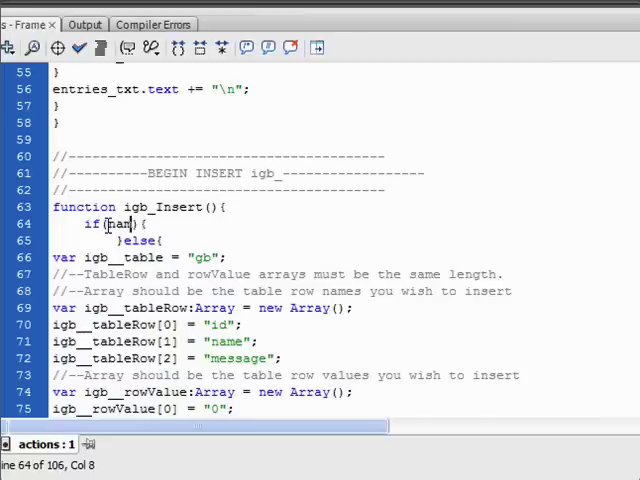
type("name_")
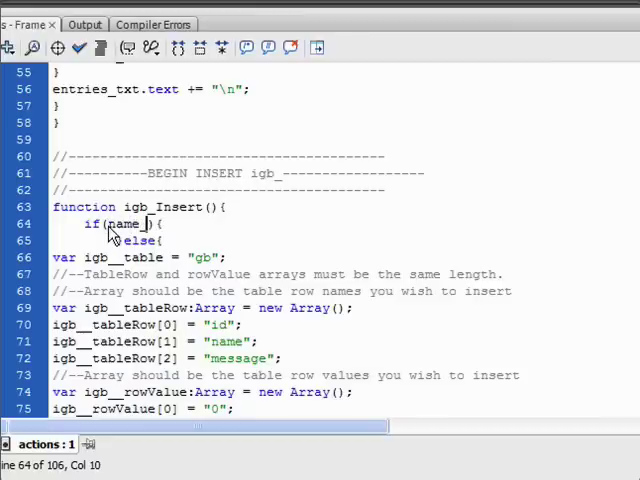
type("_txt.tex")
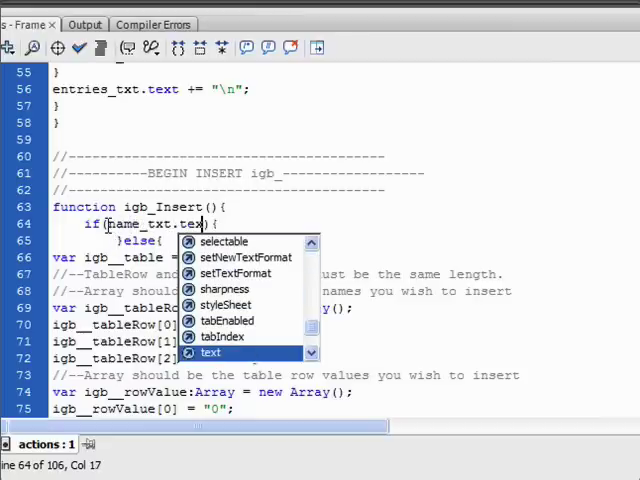
type("== \"")
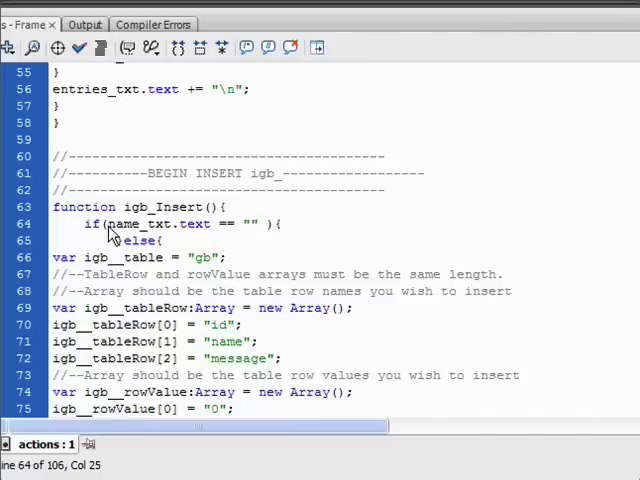
type("||")
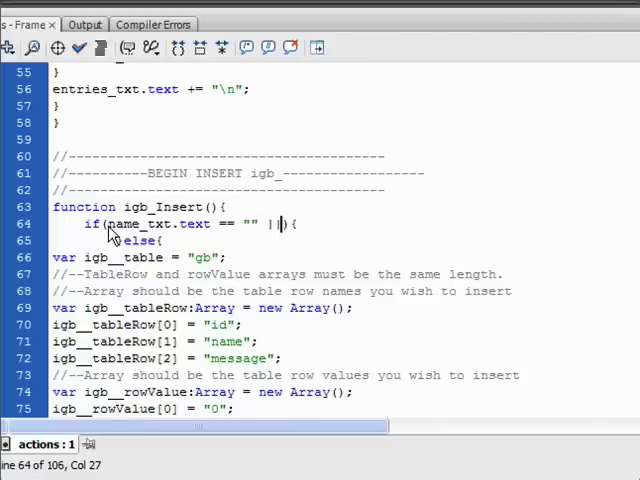
double_click(150, 224)
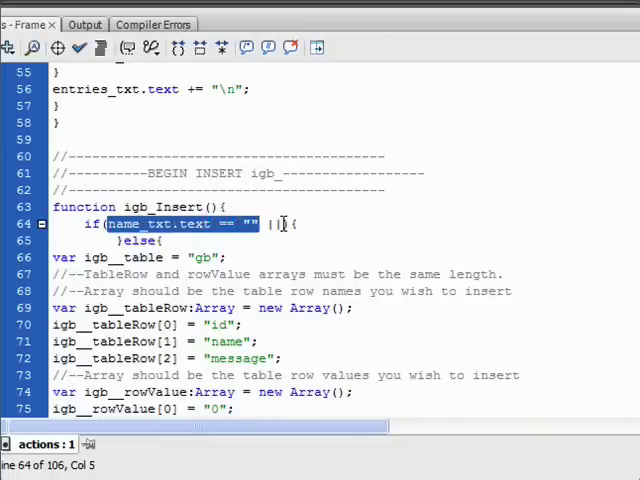
type("|| name_txt.text == \"\"")
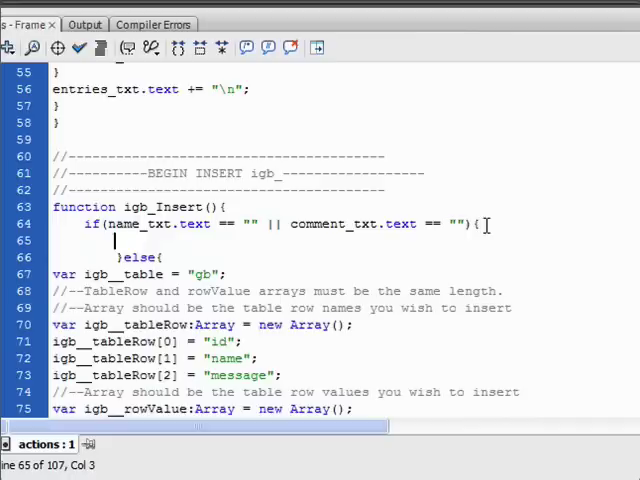
Set error_txt.text = "Fill out form completly!" in the empty-field branch
type("error")
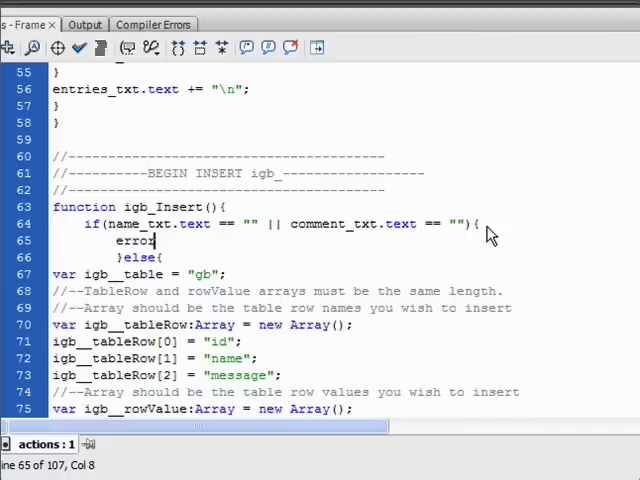
type("_txt")
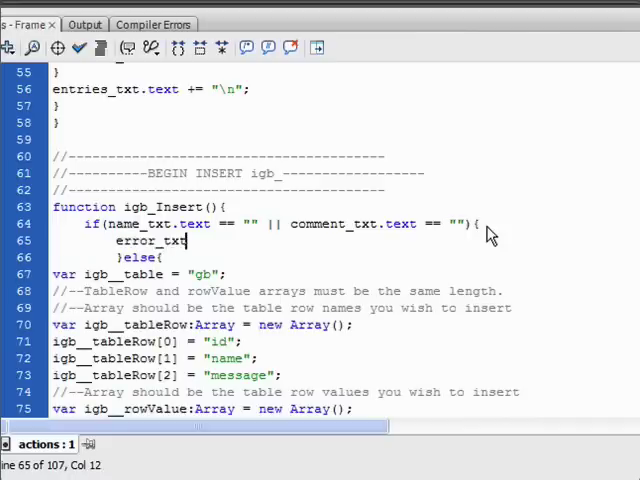
type(".text")
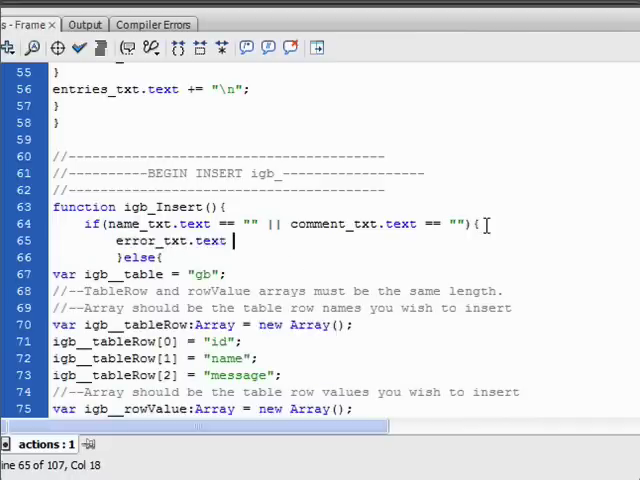
type("= \"\";")
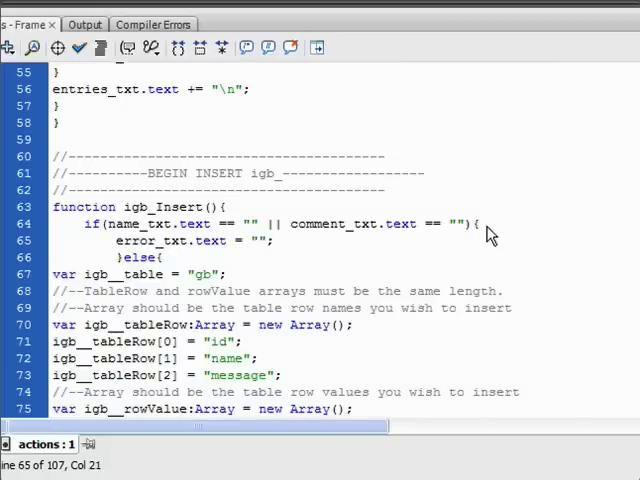
type("5")
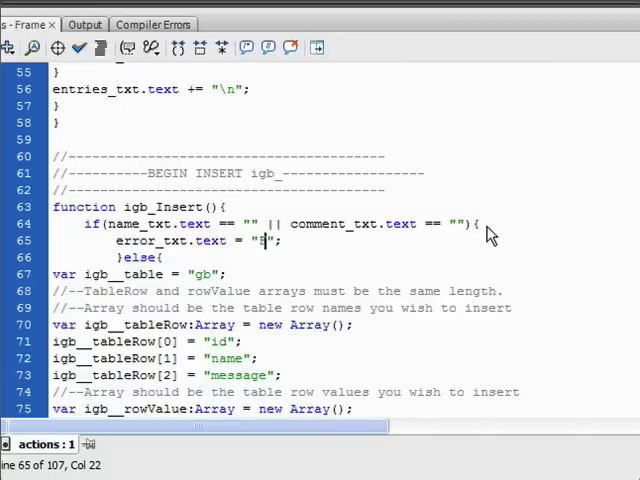
type("Fill out")
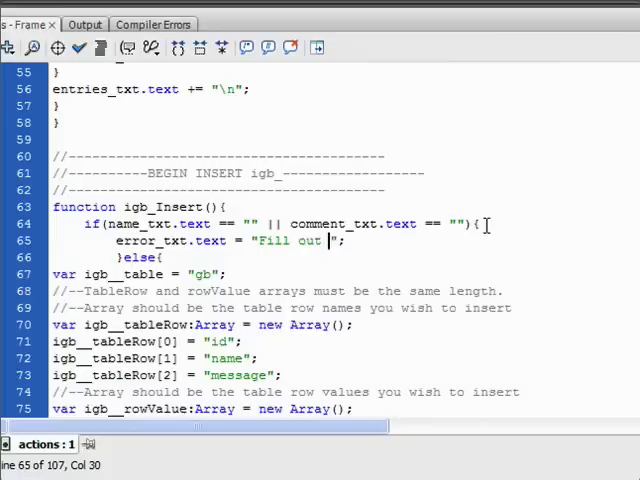
type("form co")
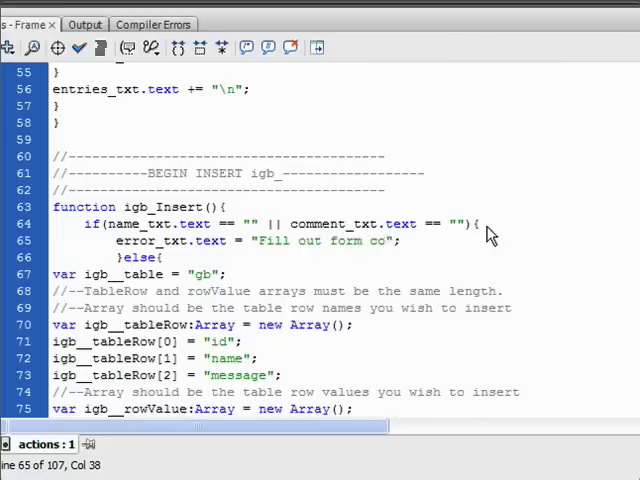
type("m")
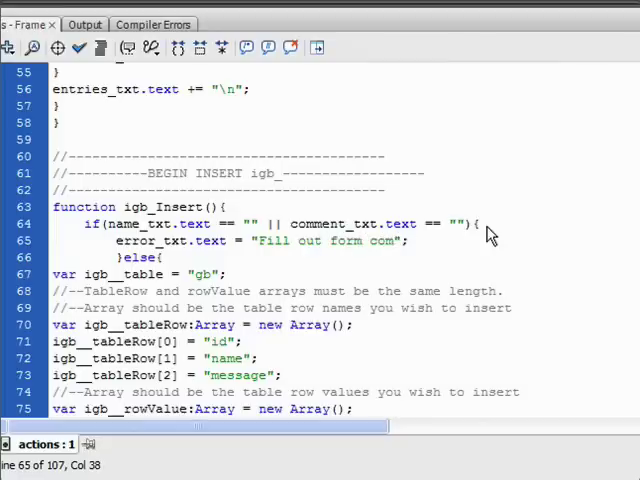
type("letly!")
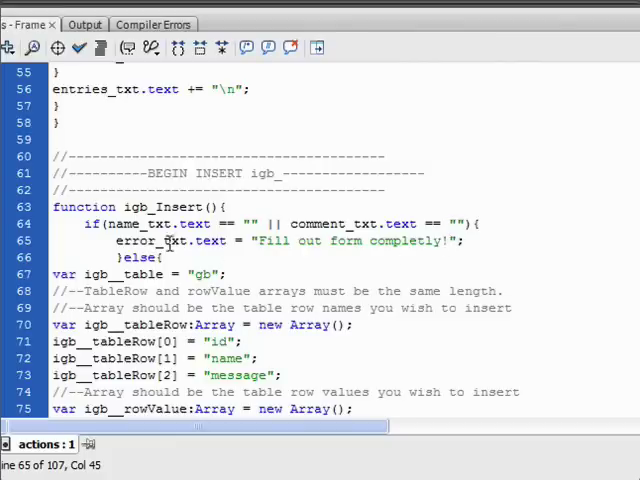
Clear the message with error_txt.text = "" in the else branch
double_click(176, 240)
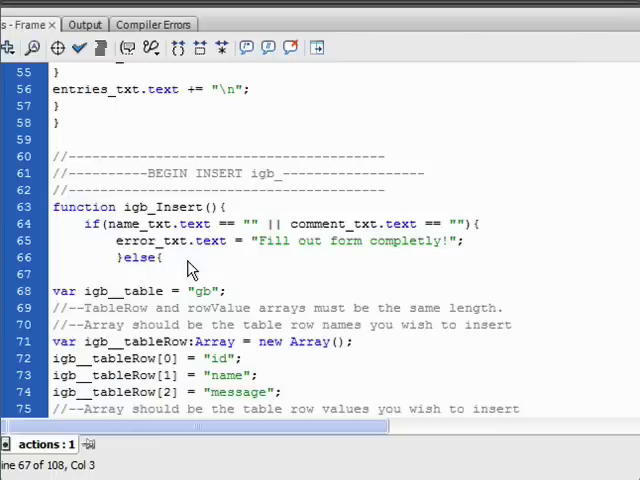
type("error_txt.text =")
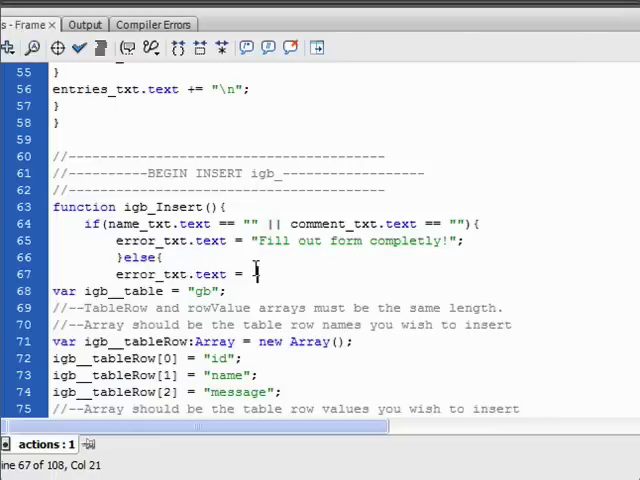
type("\"\"")
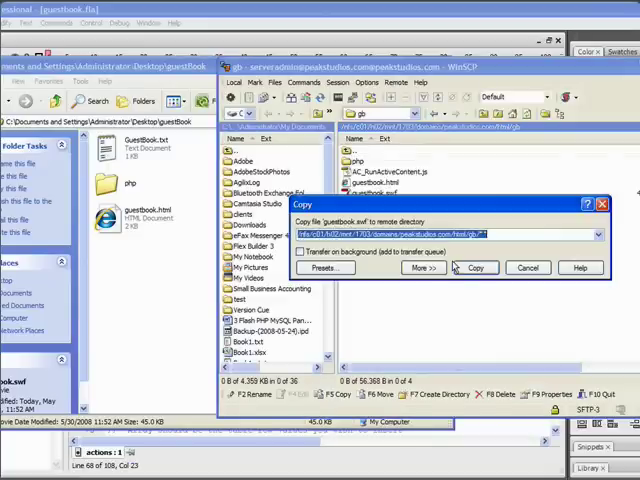
Copy guestbook.swf to the server, overwriting the existing file
left_click(474, 268)
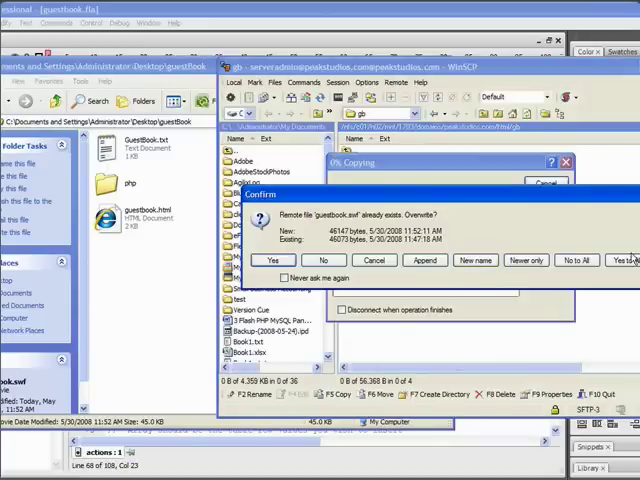
left_click(272, 260)
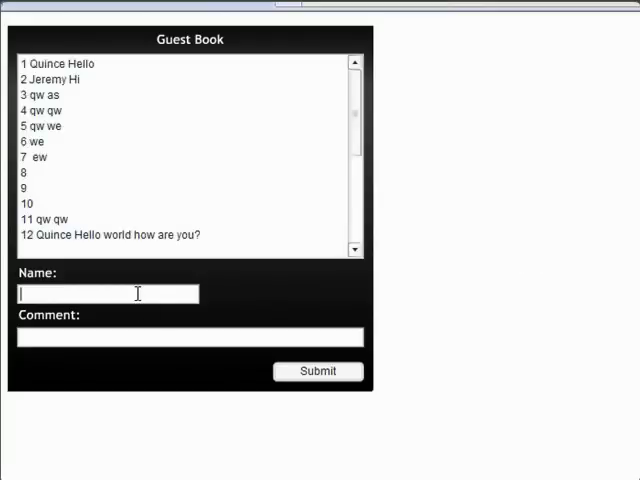
Post an entry (qwasxc / vcx), then submit with both fields empty to see the error
type("qwasxc")
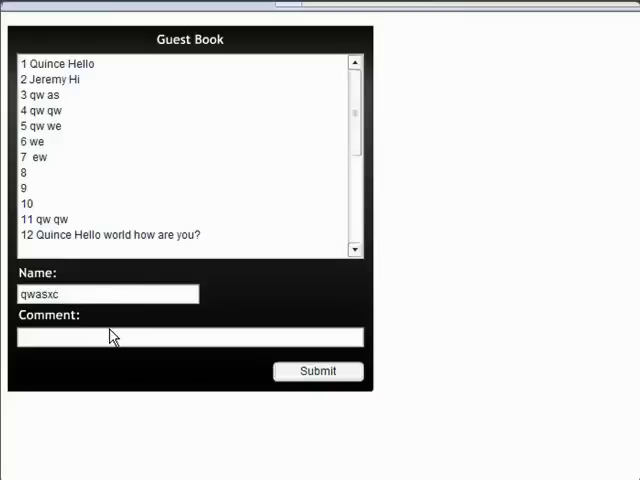
type("vcxvxcvxcvx")
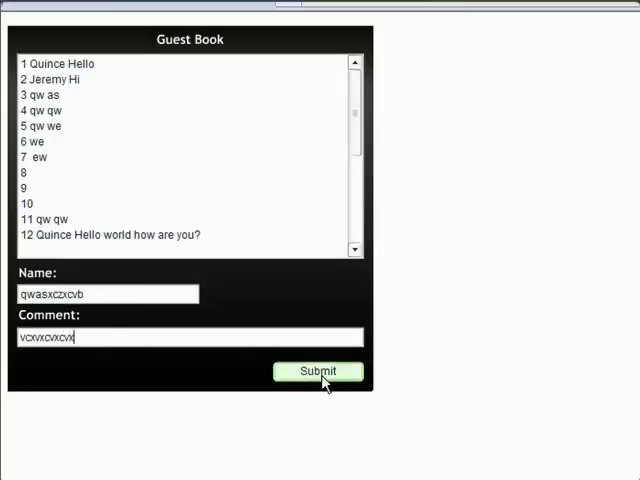
left_click(318, 372)
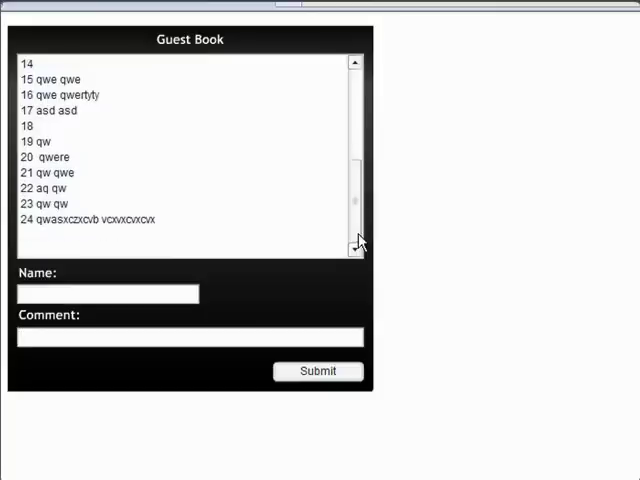
mouse_move(82, 248)
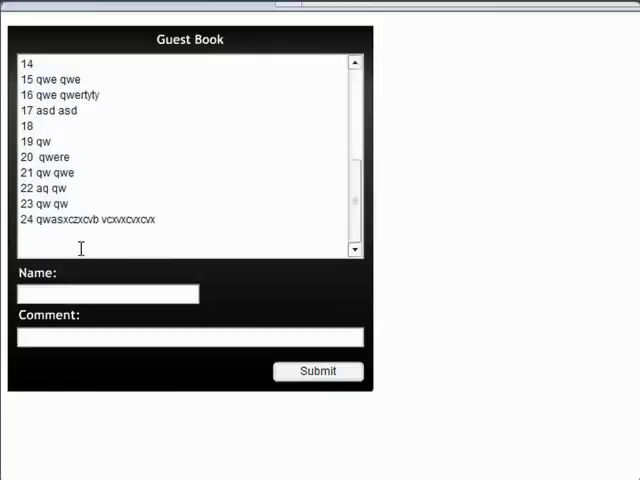
left_click(316, 372)
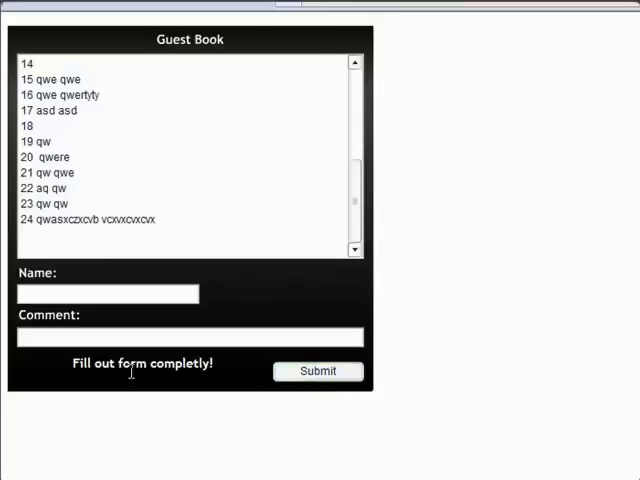
Post another entry with "vcv", then submit with the comment empty and check the list
type("vcv")
type("cvcxvcx")
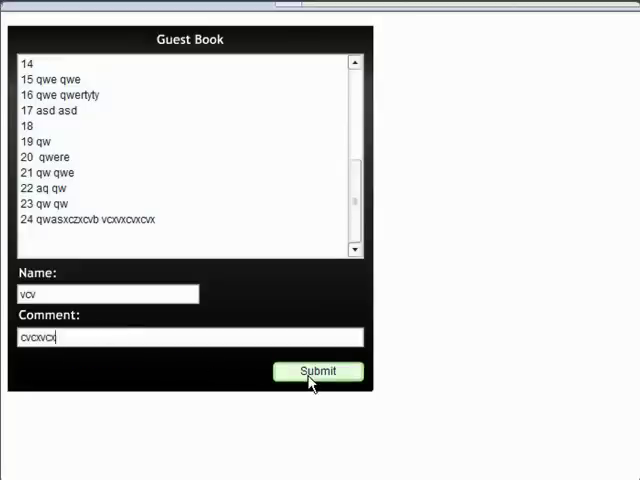
left_click(318, 372)
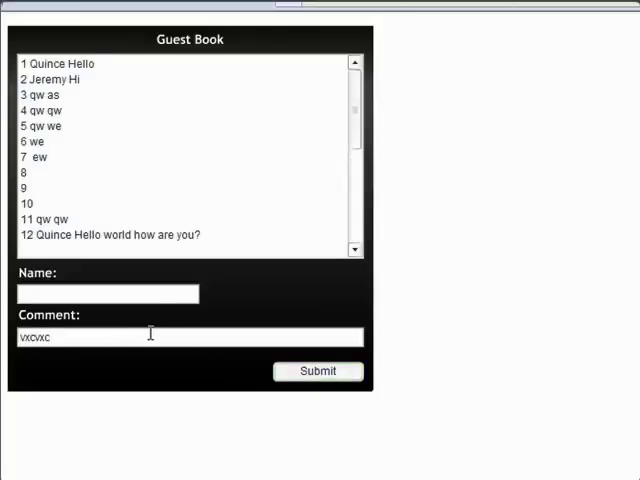
left_click(316, 372)
type("vcxvcxv")
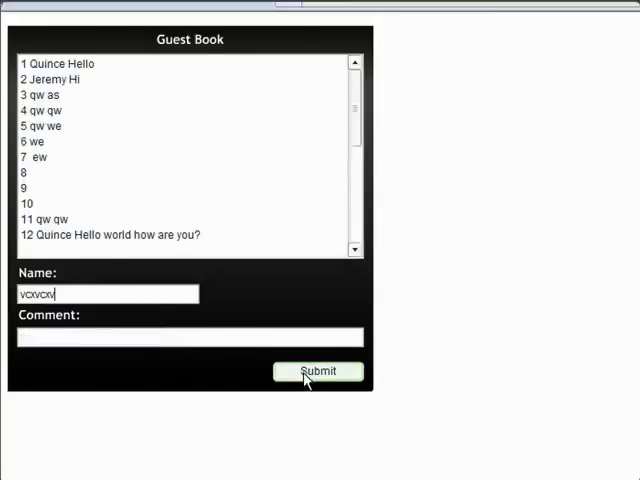
left_click(318, 372)
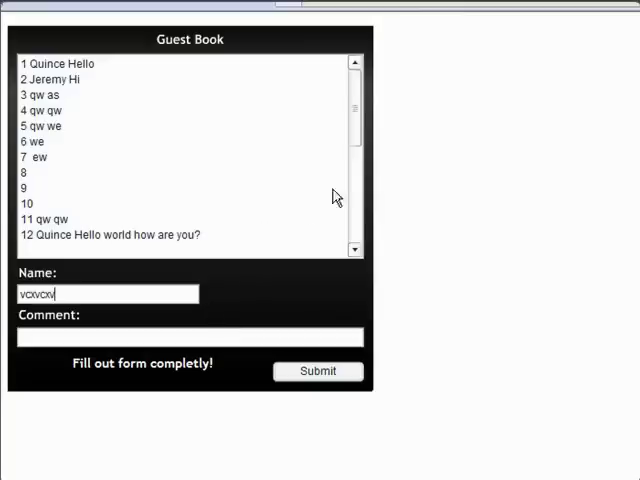
scroll("down", 3)
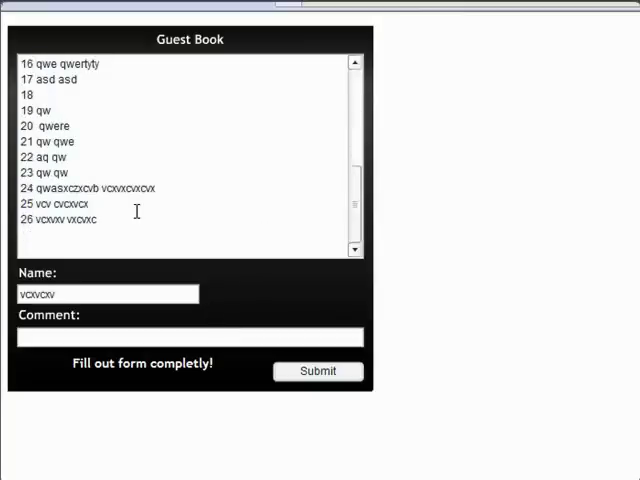